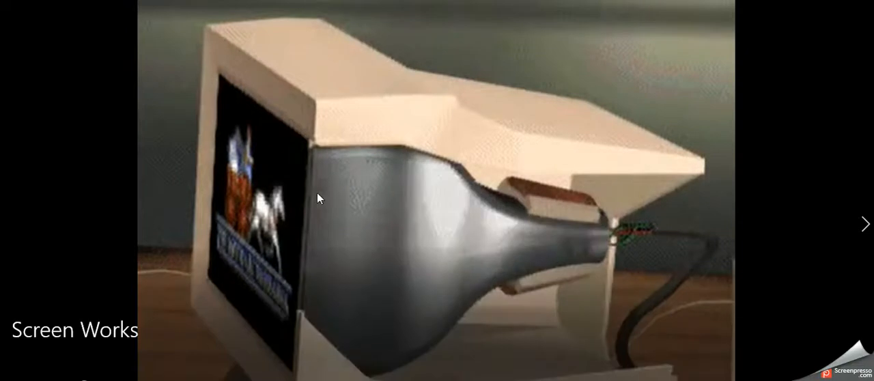
{"action": "mouse_move", "coordinate": [458, 188]}
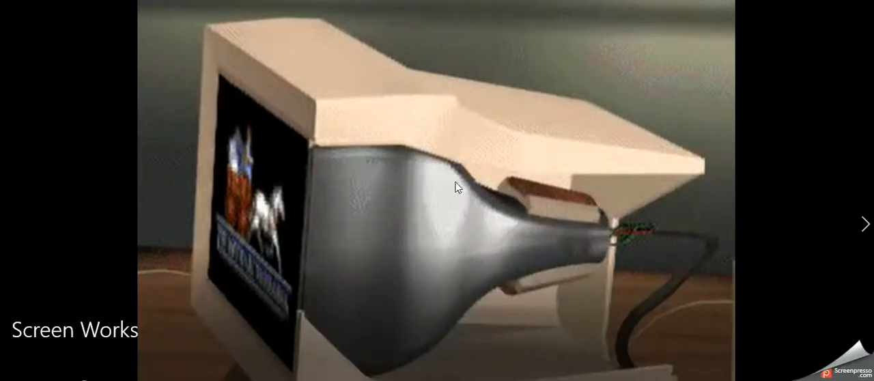
{"action": "mouse_move", "coordinate": [595, 265]}
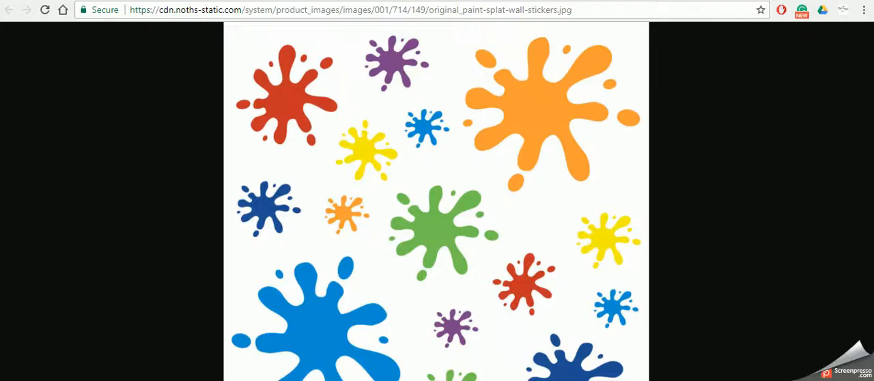
{"action": "mouse_move", "coordinate": [597, 222]}
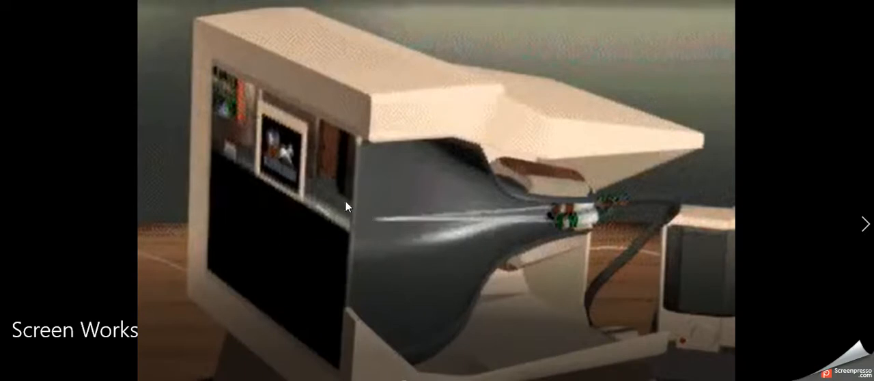
{"action": "mouse_move", "coordinate": [406, 228]}
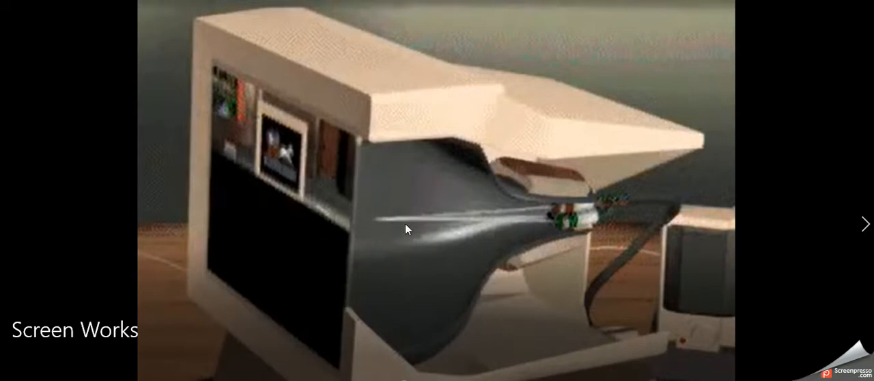